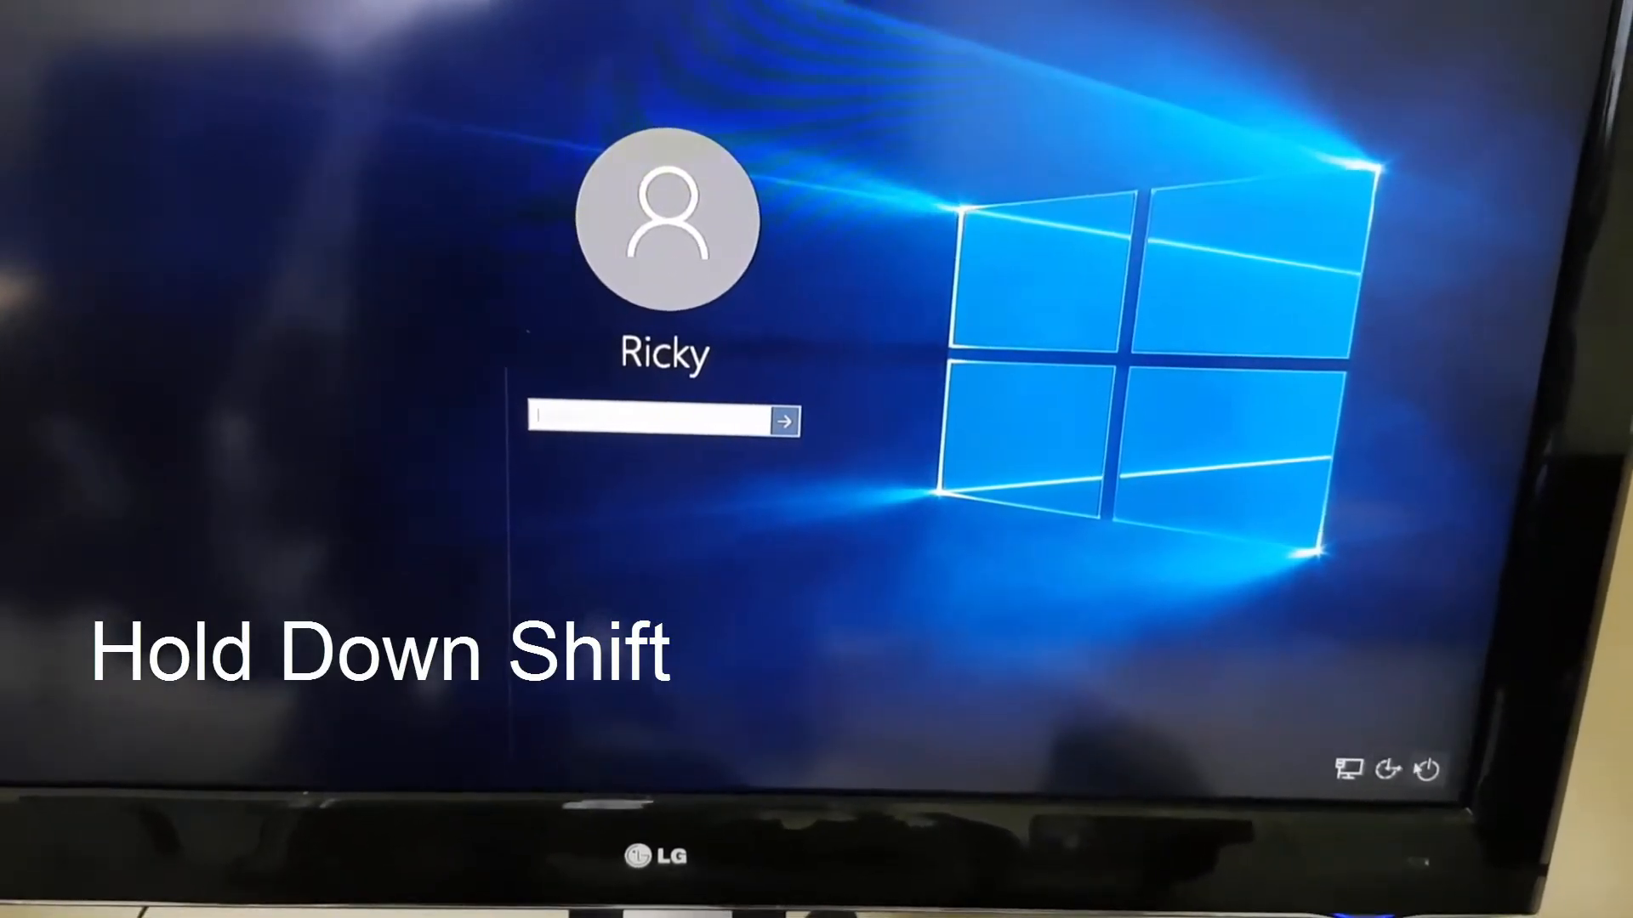
From the sign-in screen's power menu, Shift+Restart into the recovery environment
left_click(1424, 769)
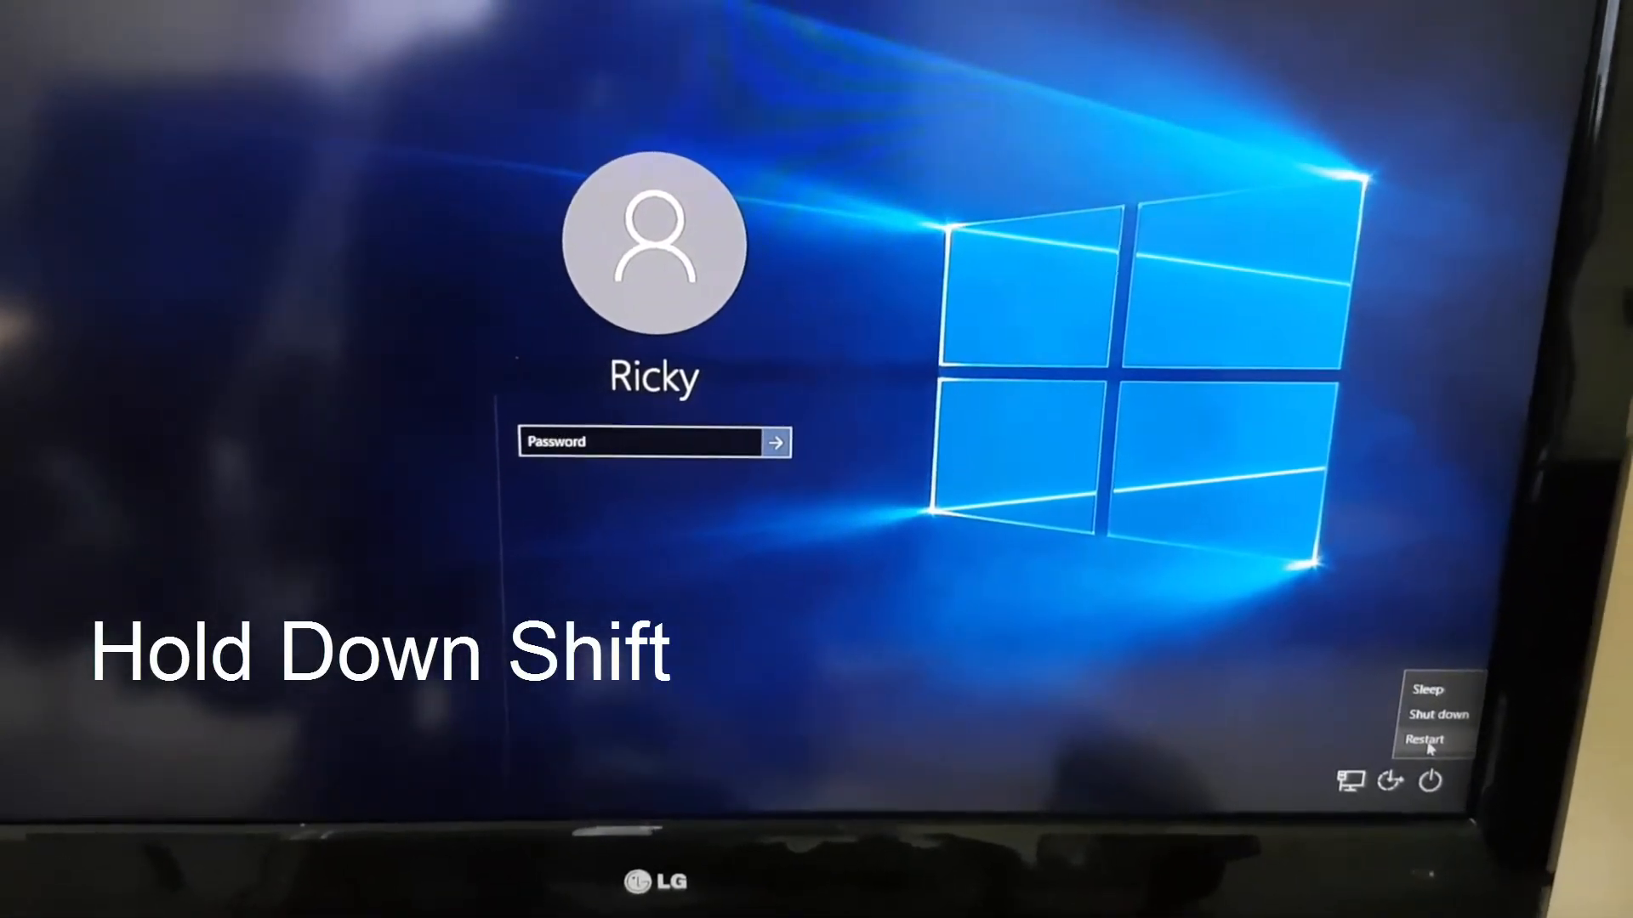
left_click(1426, 740)
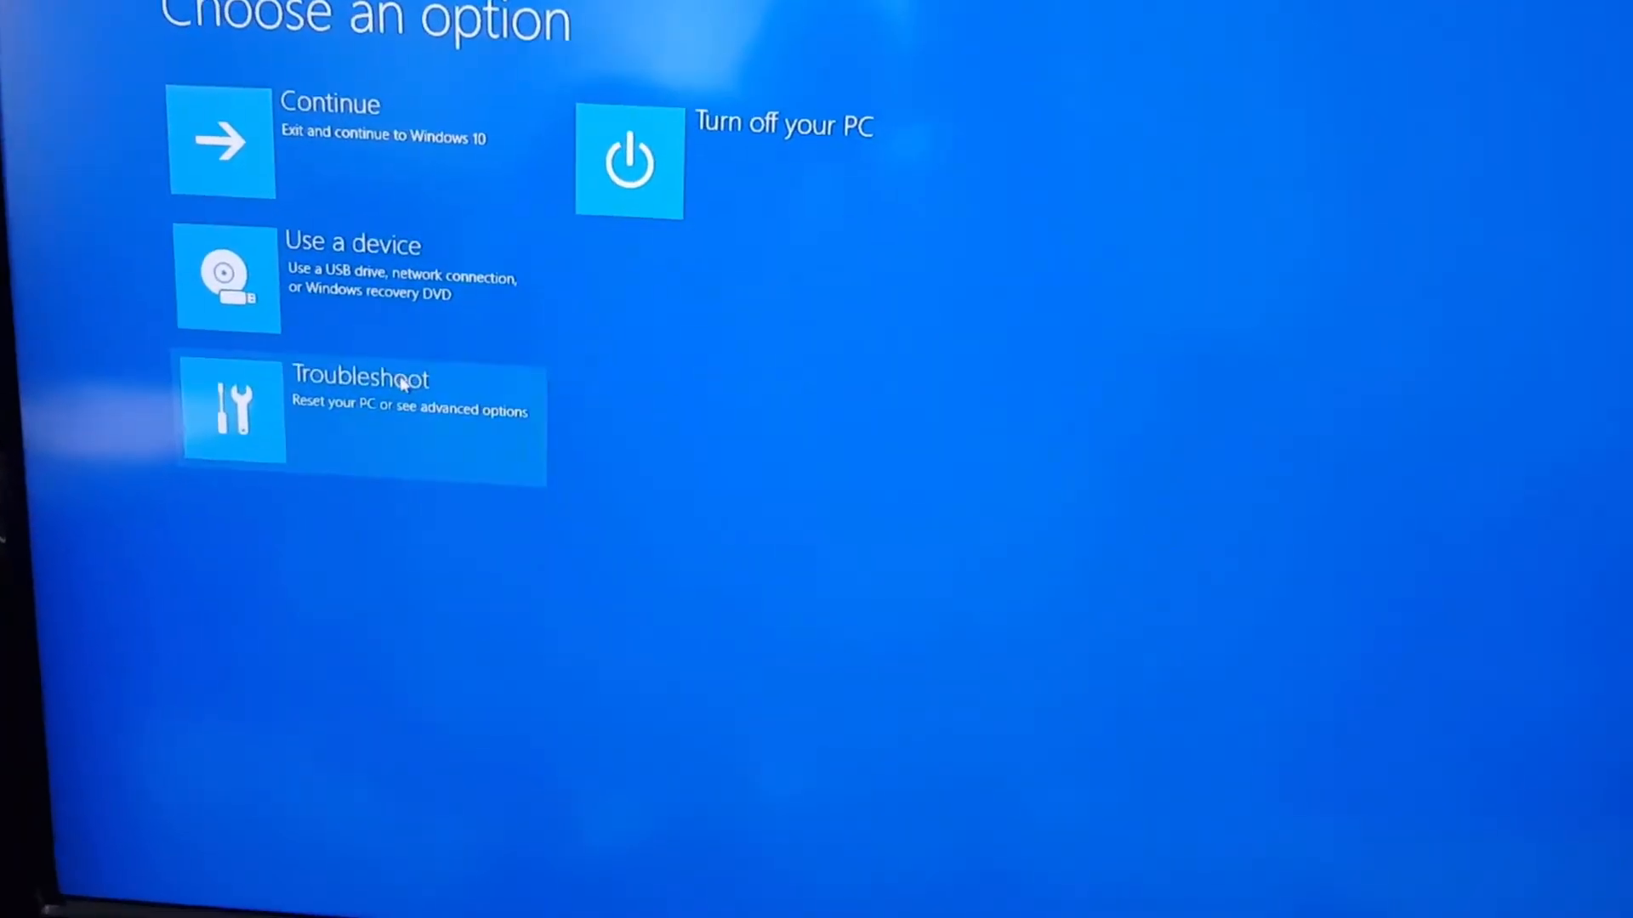
Go through Troubleshoot and Advanced options to Startup Settings and restart into its numbered menu
left_click(359, 410)
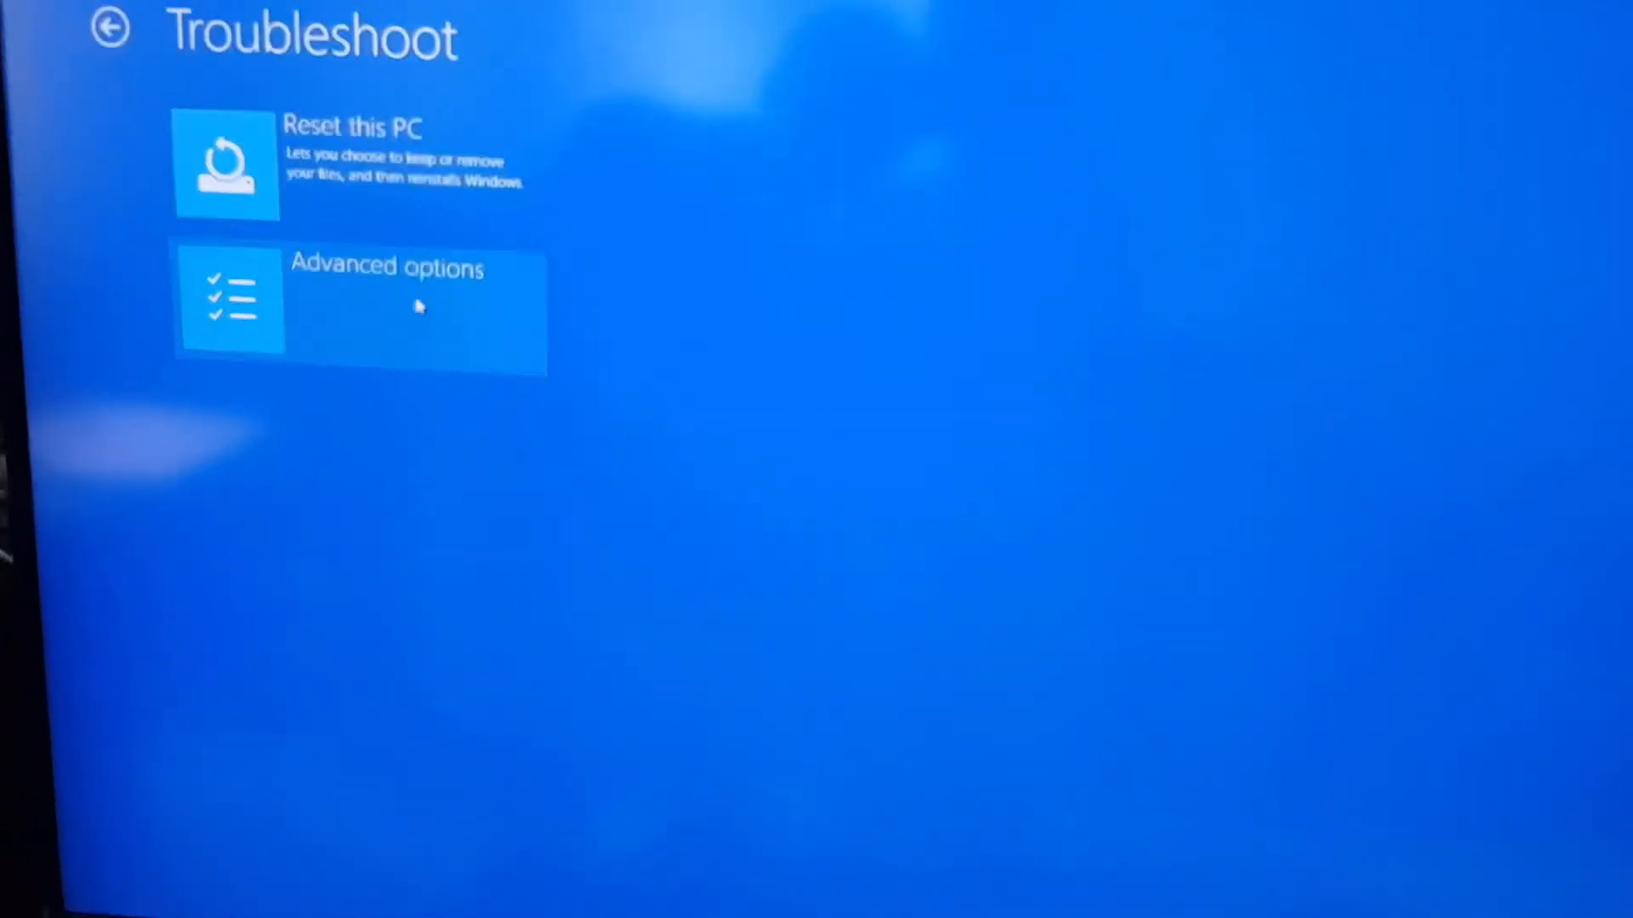
left_click(359, 303)
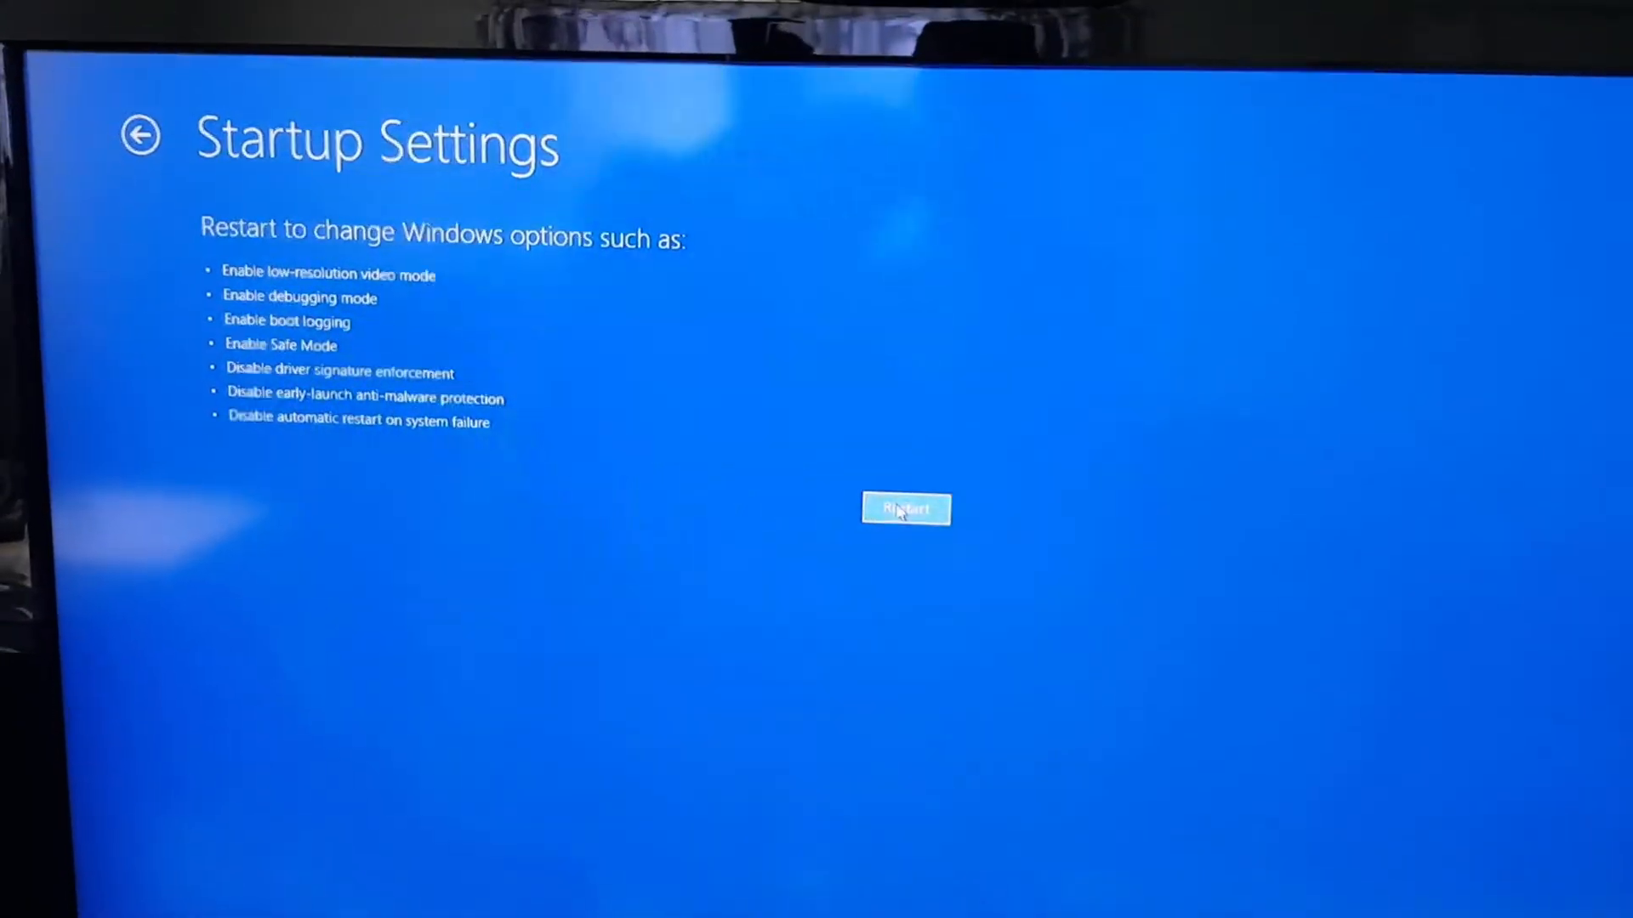
left_click(904, 508)
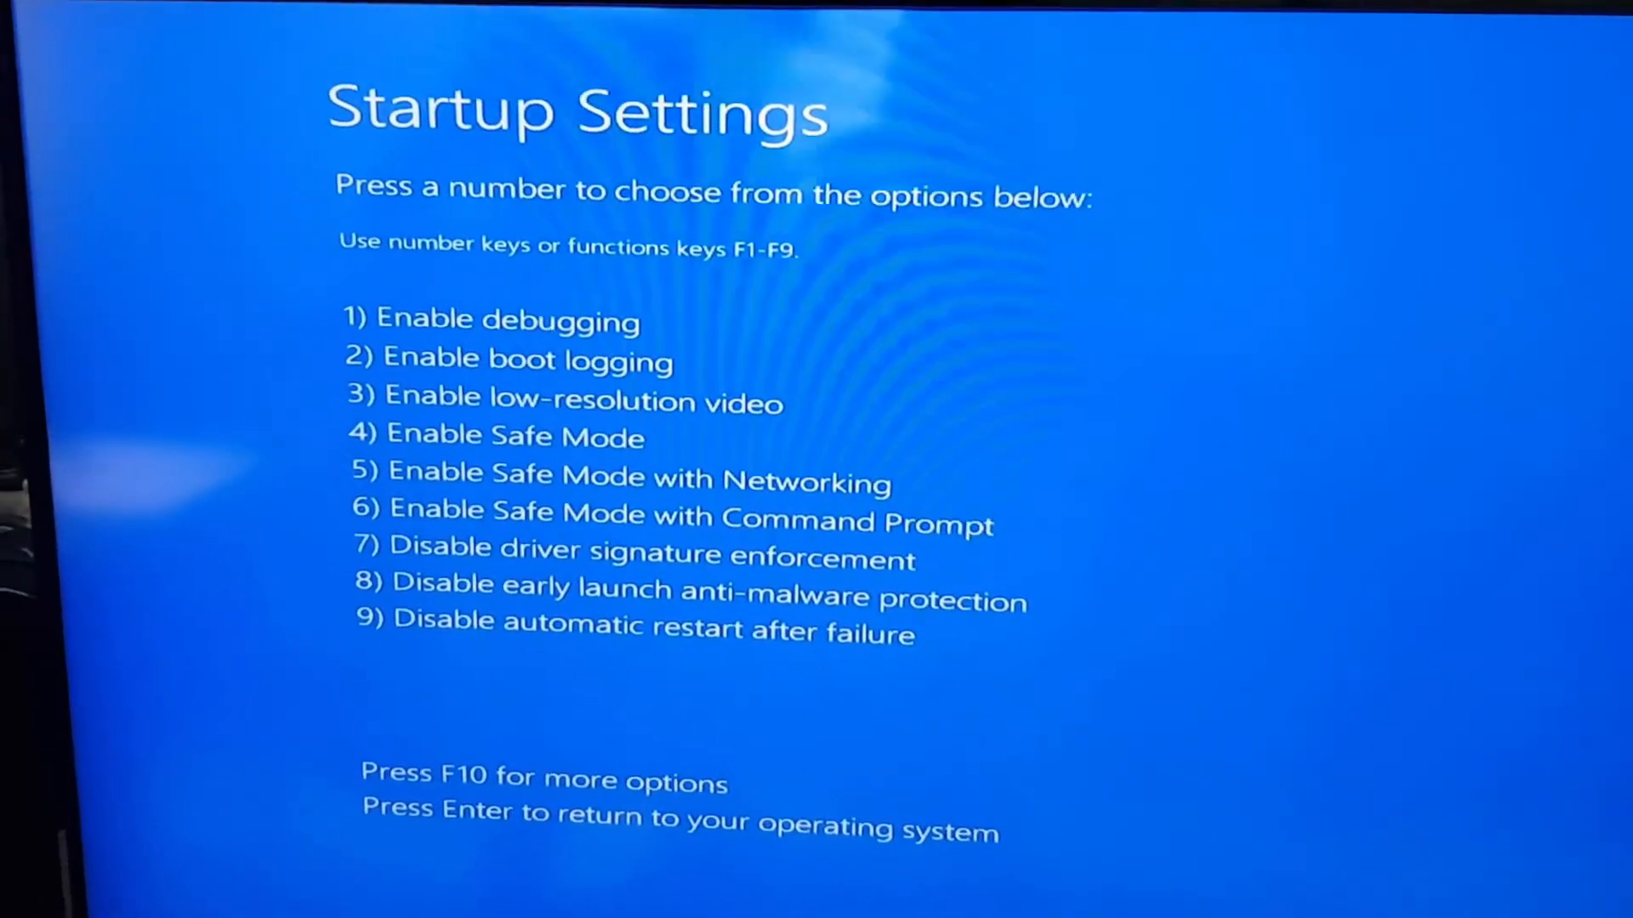